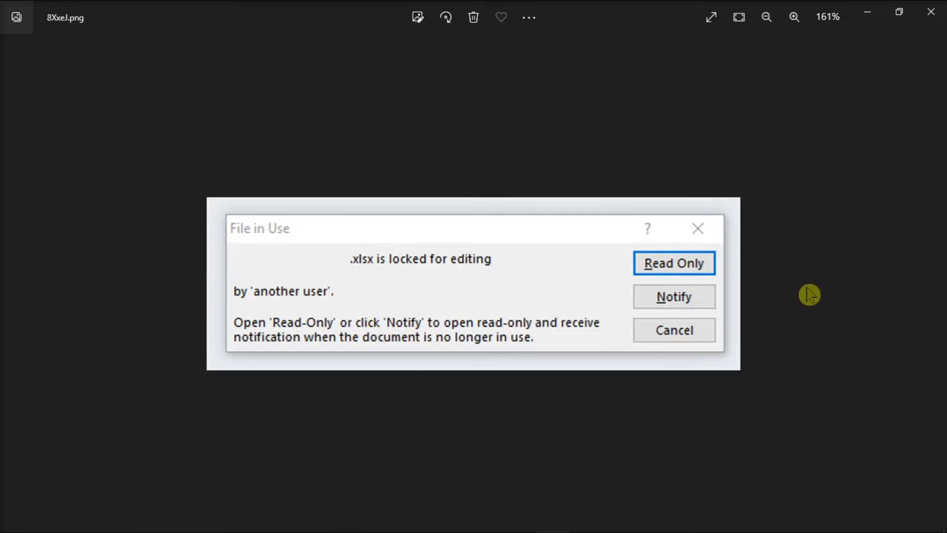
{"action": "mouse_move", "coordinate": [305, 373]}
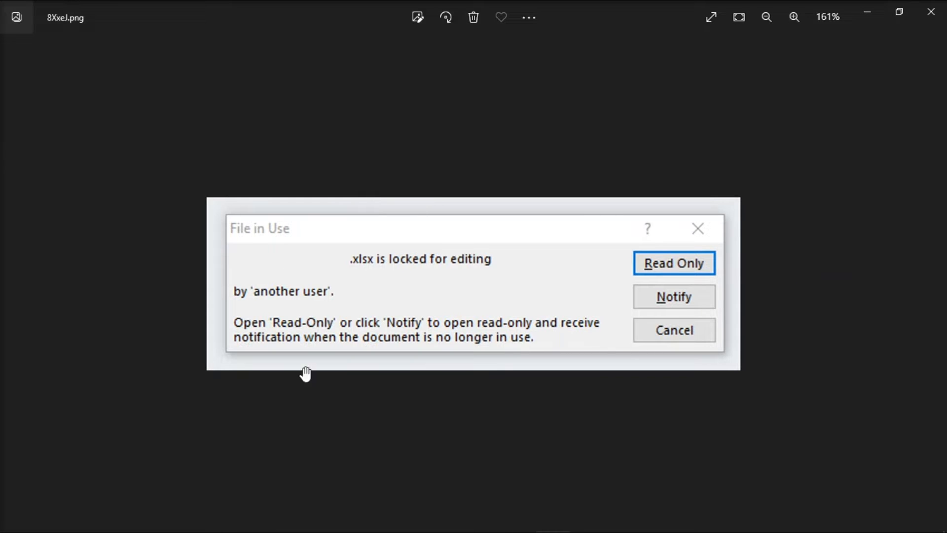
{"action": "mouse_move", "coordinate": [797, 331]}
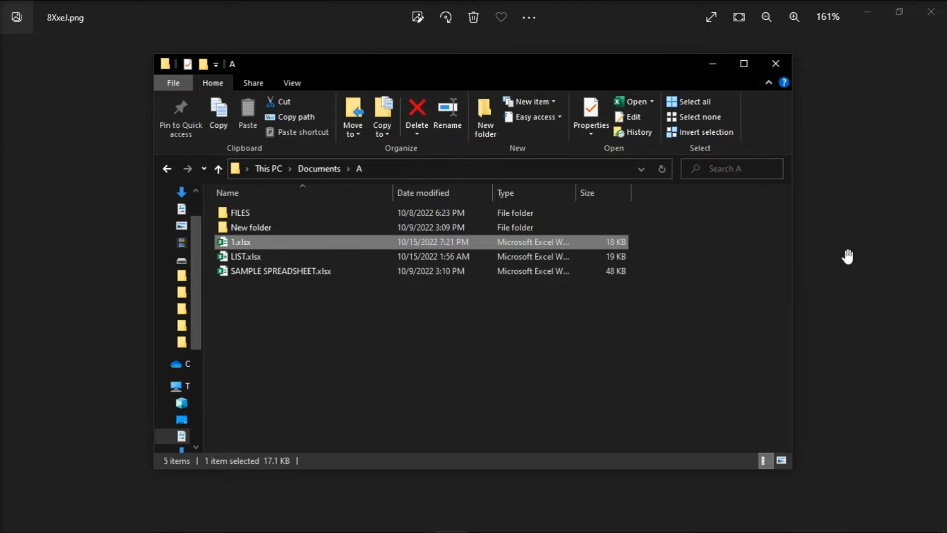
Launch a blank Microsoft Management Console from the Run prompt with mmc
{"action": "key", "text": "win+r"}
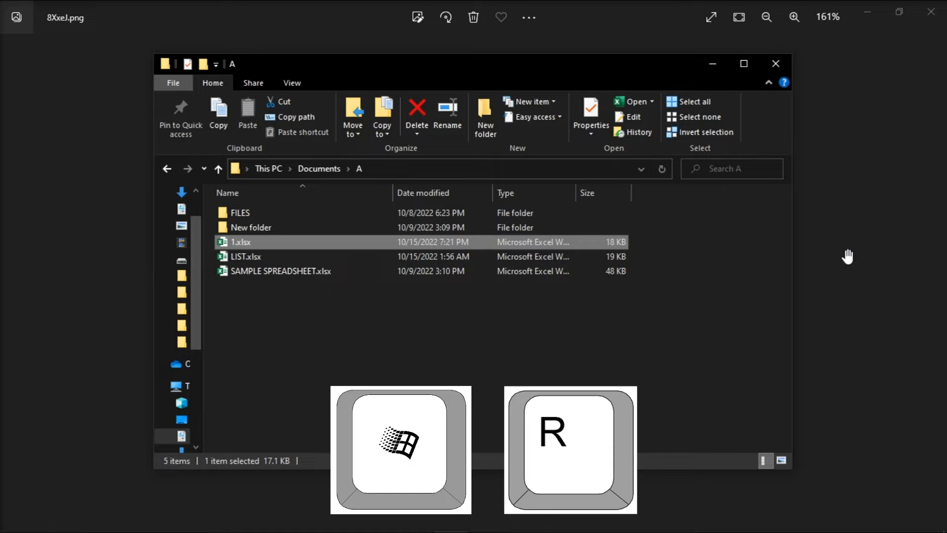
{"action": "key", "text": "Win+r"}
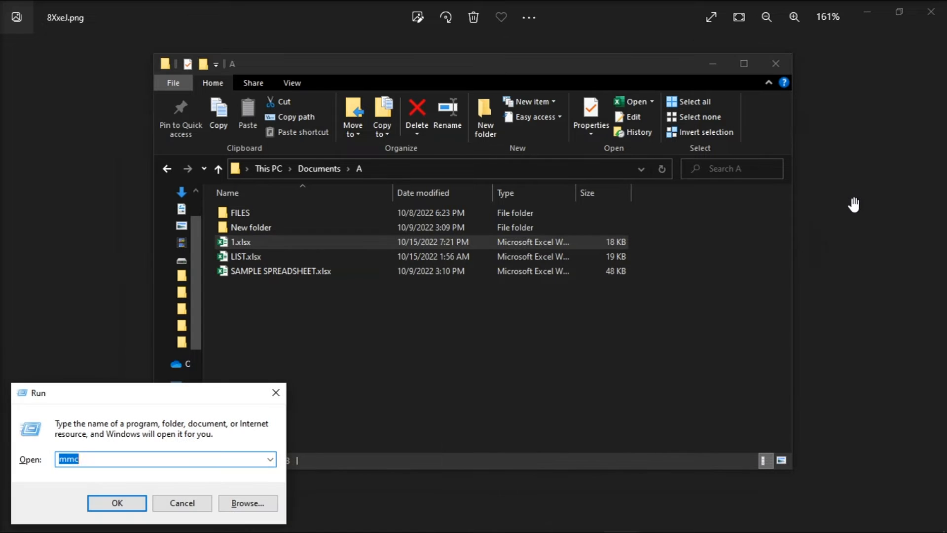
{"action": "left_click_drag", "start_coordinate": [36, 392], "coordinate": [477, 186]}
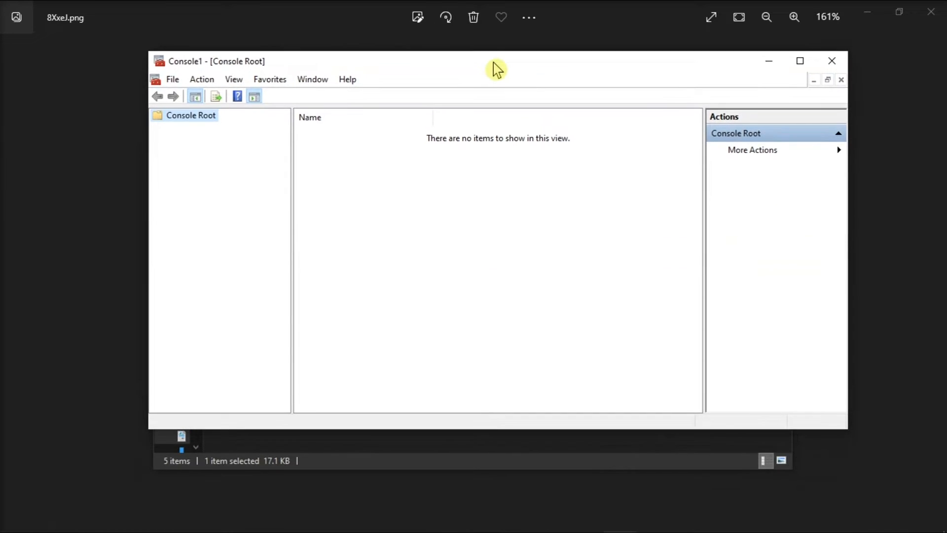
Bring up the Add/Remove Snap-in picker from the console's File menu
{"action": "left_click", "coordinate": [171, 79]}
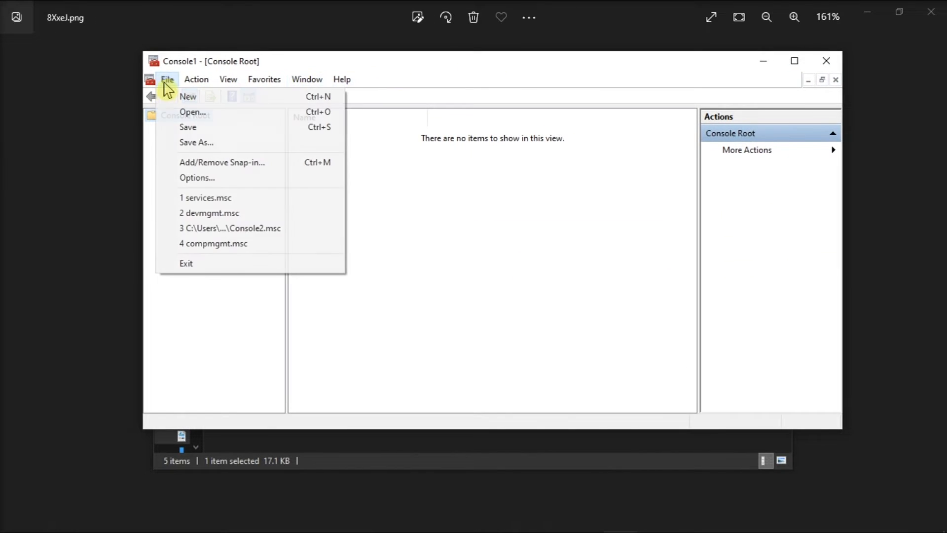
{"action": "mouse_move", "coordinate": [195, 142]}
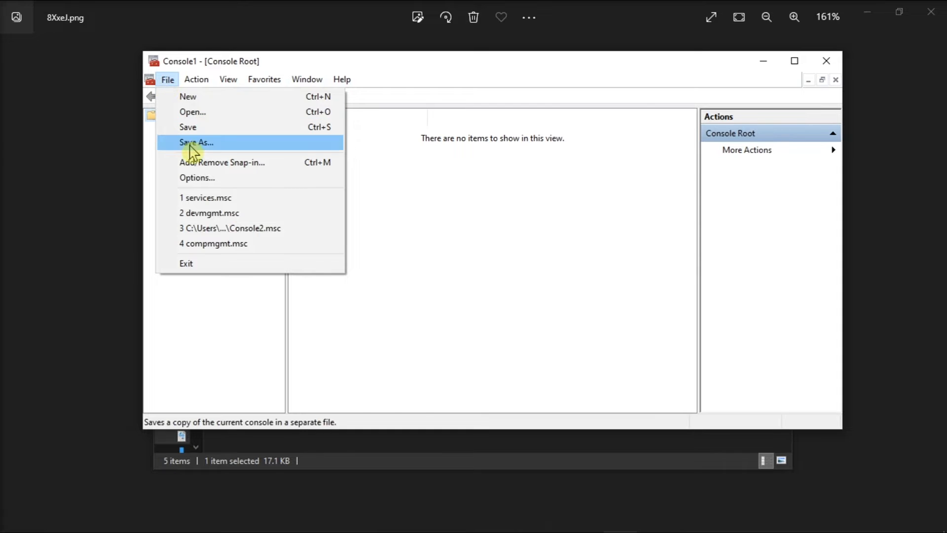
{"action": "left_click", "coordinate": [222, 161]}
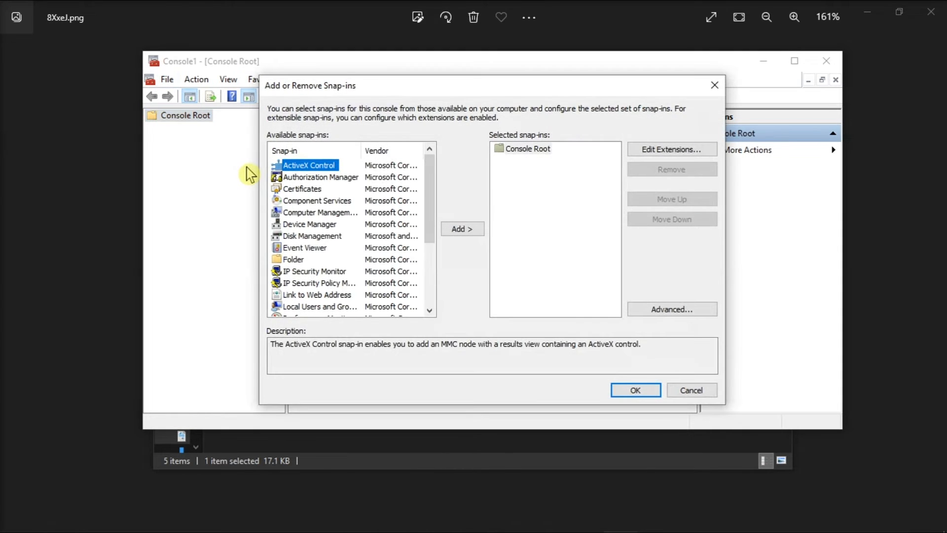
{"action": "mouse_move", "coordinate": [362, 200]}
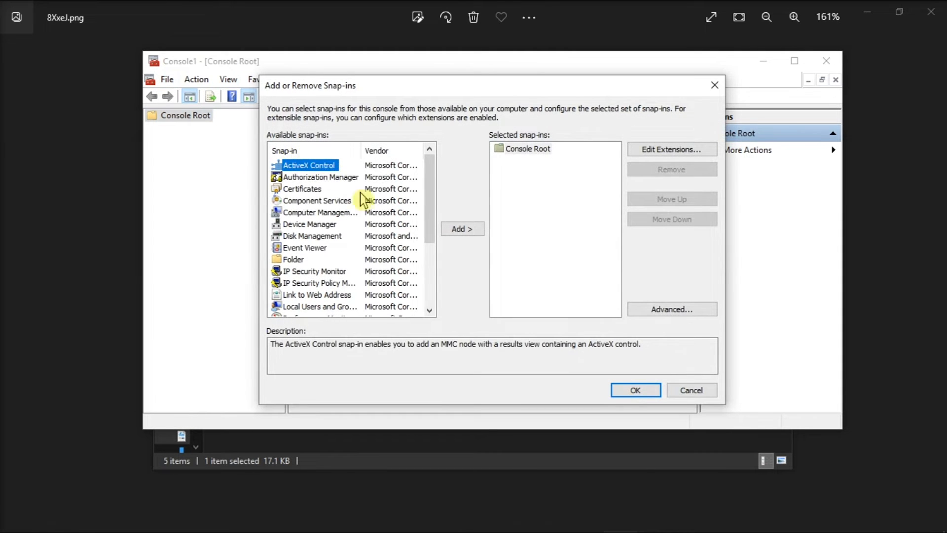
Select Shared Folders in the available snap-ins and add it to the console
{"action": "scroll", "scroll_direction": "down", "scroll_amount": 3}
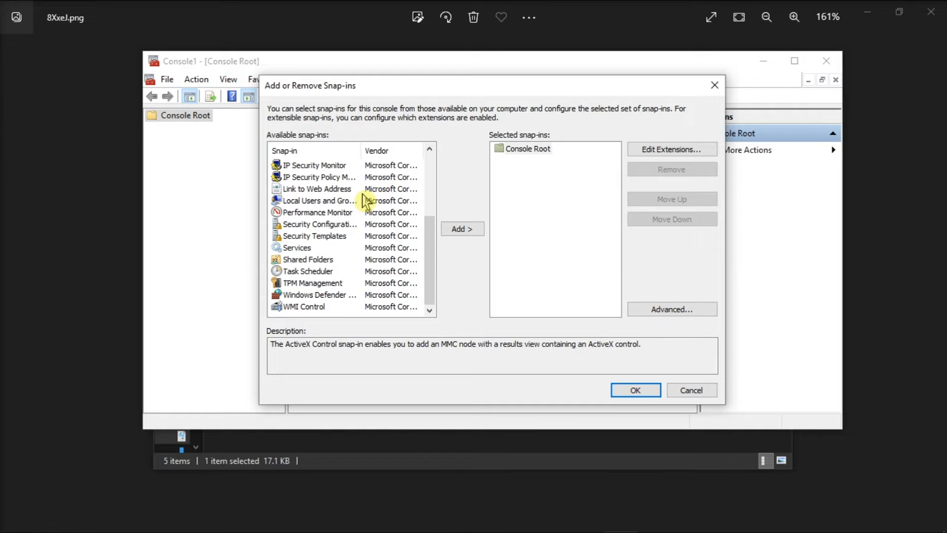
{"action": "left_click", "coordinate": [308, 260]}
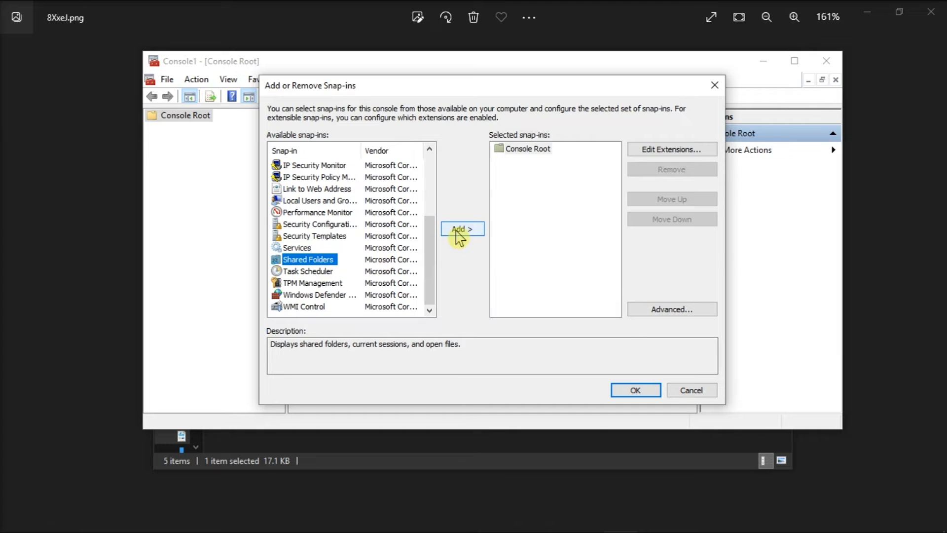
{"action": "left_click", "coordinate": [462, 228]}
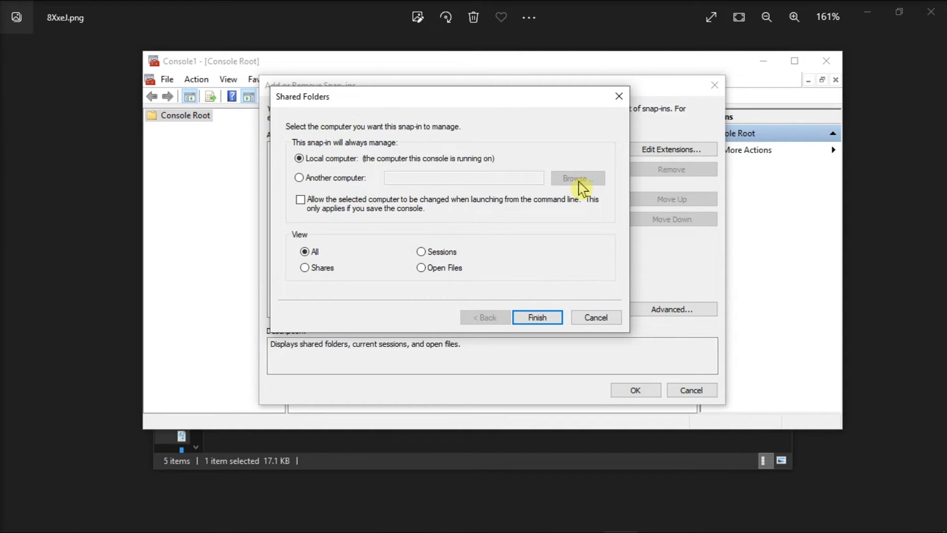
{"action": "mouse_move", "coordinate": [299, 242]}
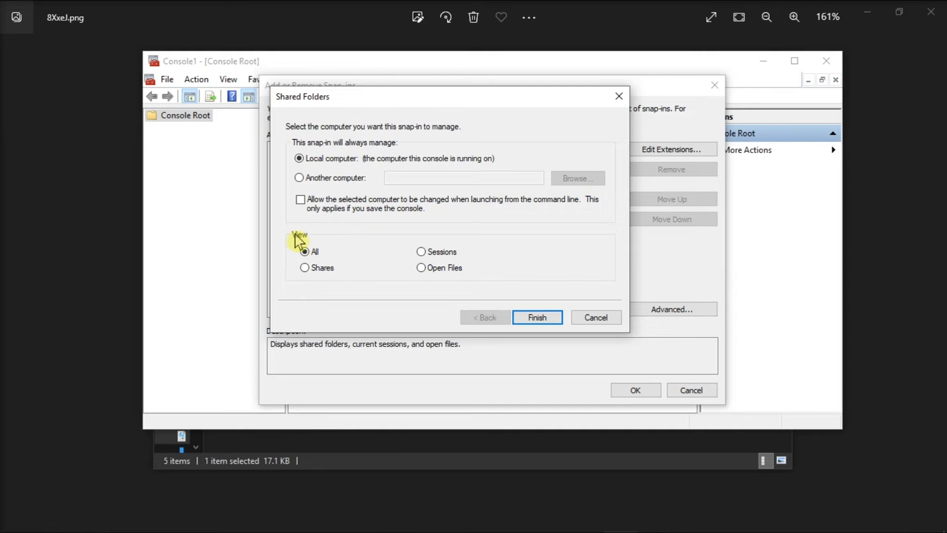
Limit Shared Folders to the Open Files view on the local computer, confirm, and show Open Files (Local)
{"action": "left_click", "coordinate": [421, 267]}
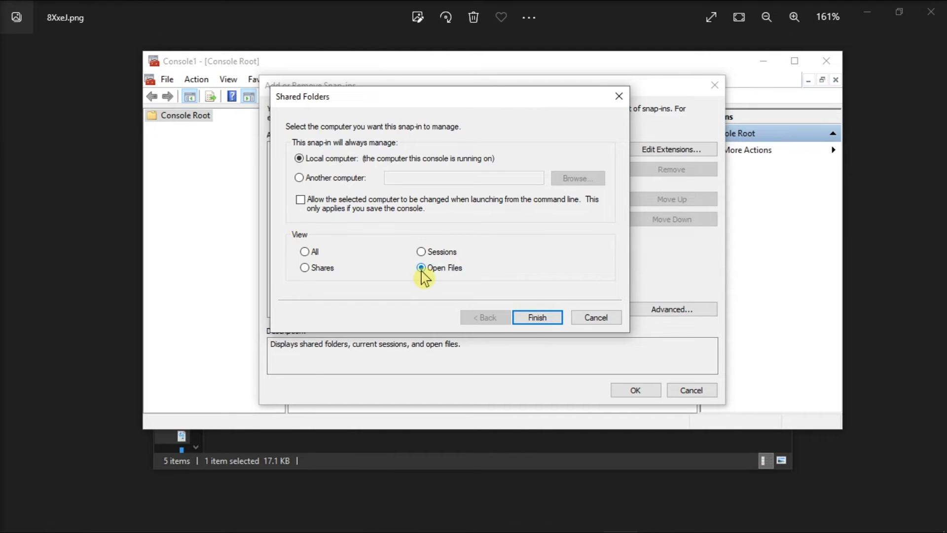
{"action": "left_click", "coordinate": [537, 316]}
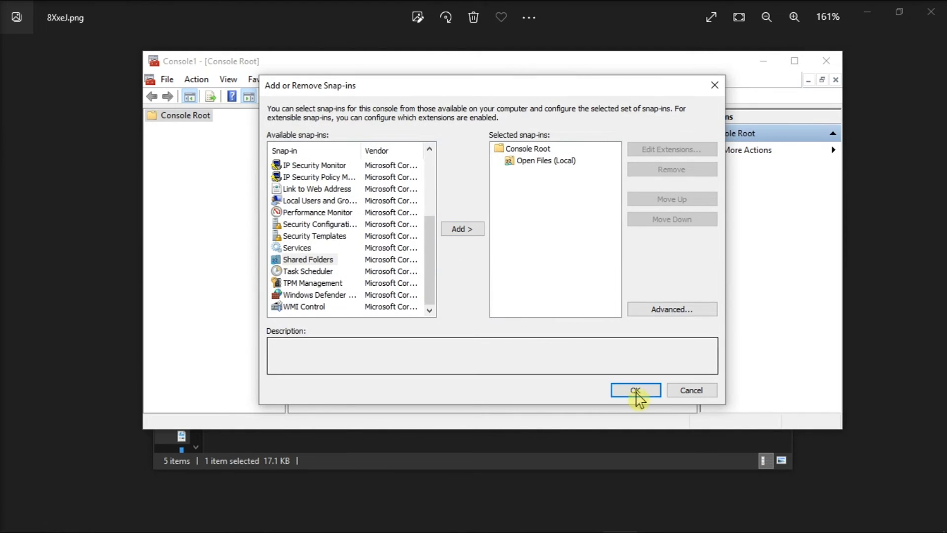
{"action": "left_click", "coordinate": [634, 390]}
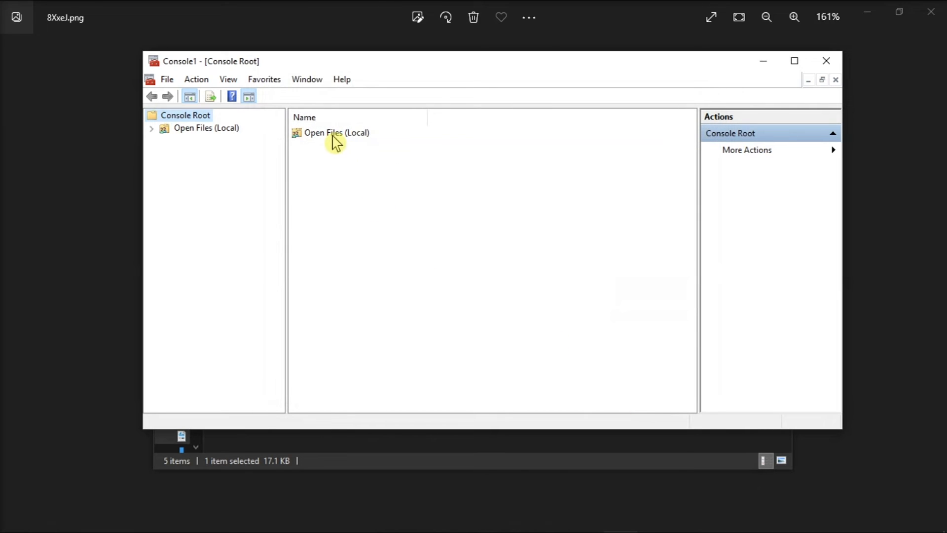
{"action": "left_click", "coordinate": [337, 132]}
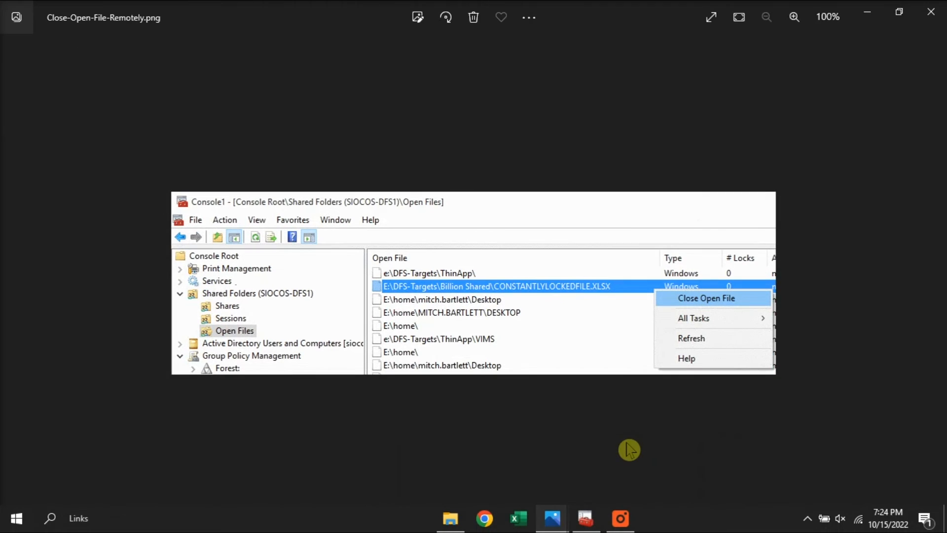
{"action": "mouse_move", "coordinate": [549, 292]}
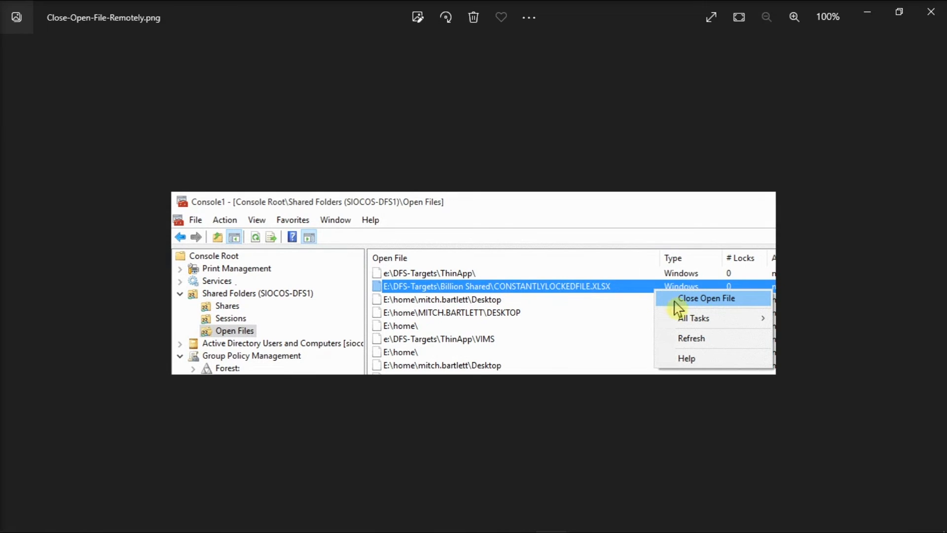
{"action": "mouse_move", "coordinate": [706, 305]}
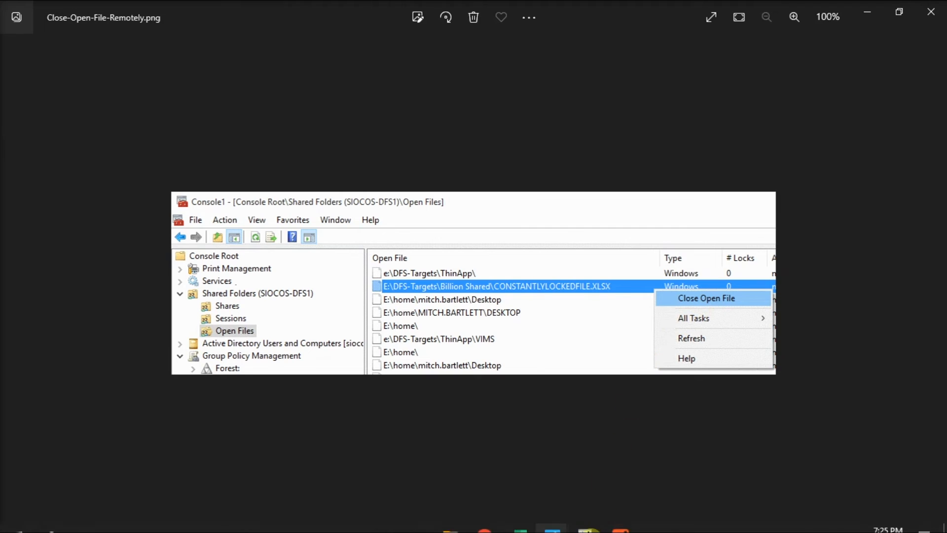
{"action": "mouse_move", "coordinate": [552, 518]}
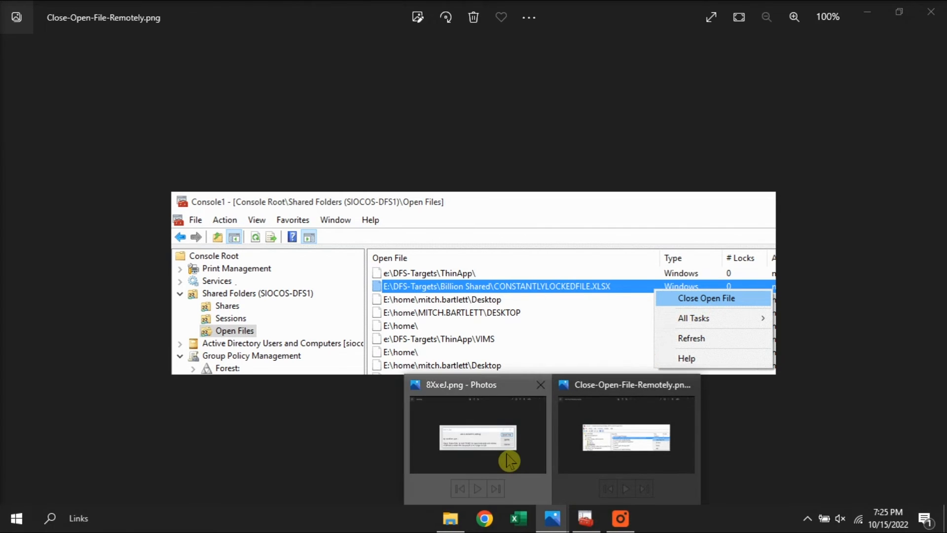